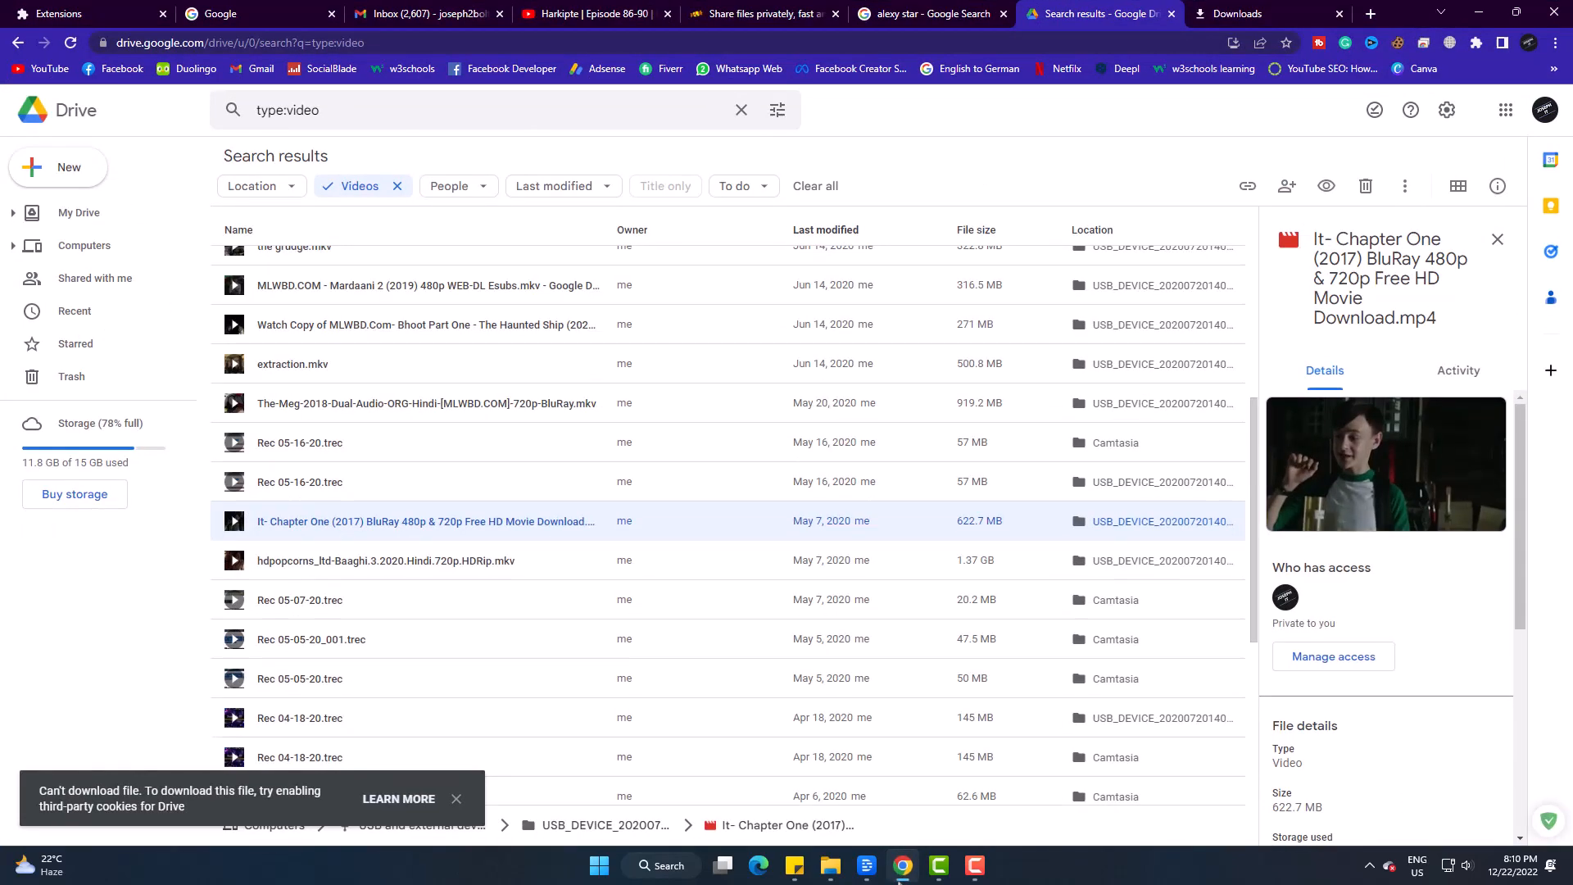
- Preview the It- Chapter One video in Drive and start its browser download
click(729, 539)
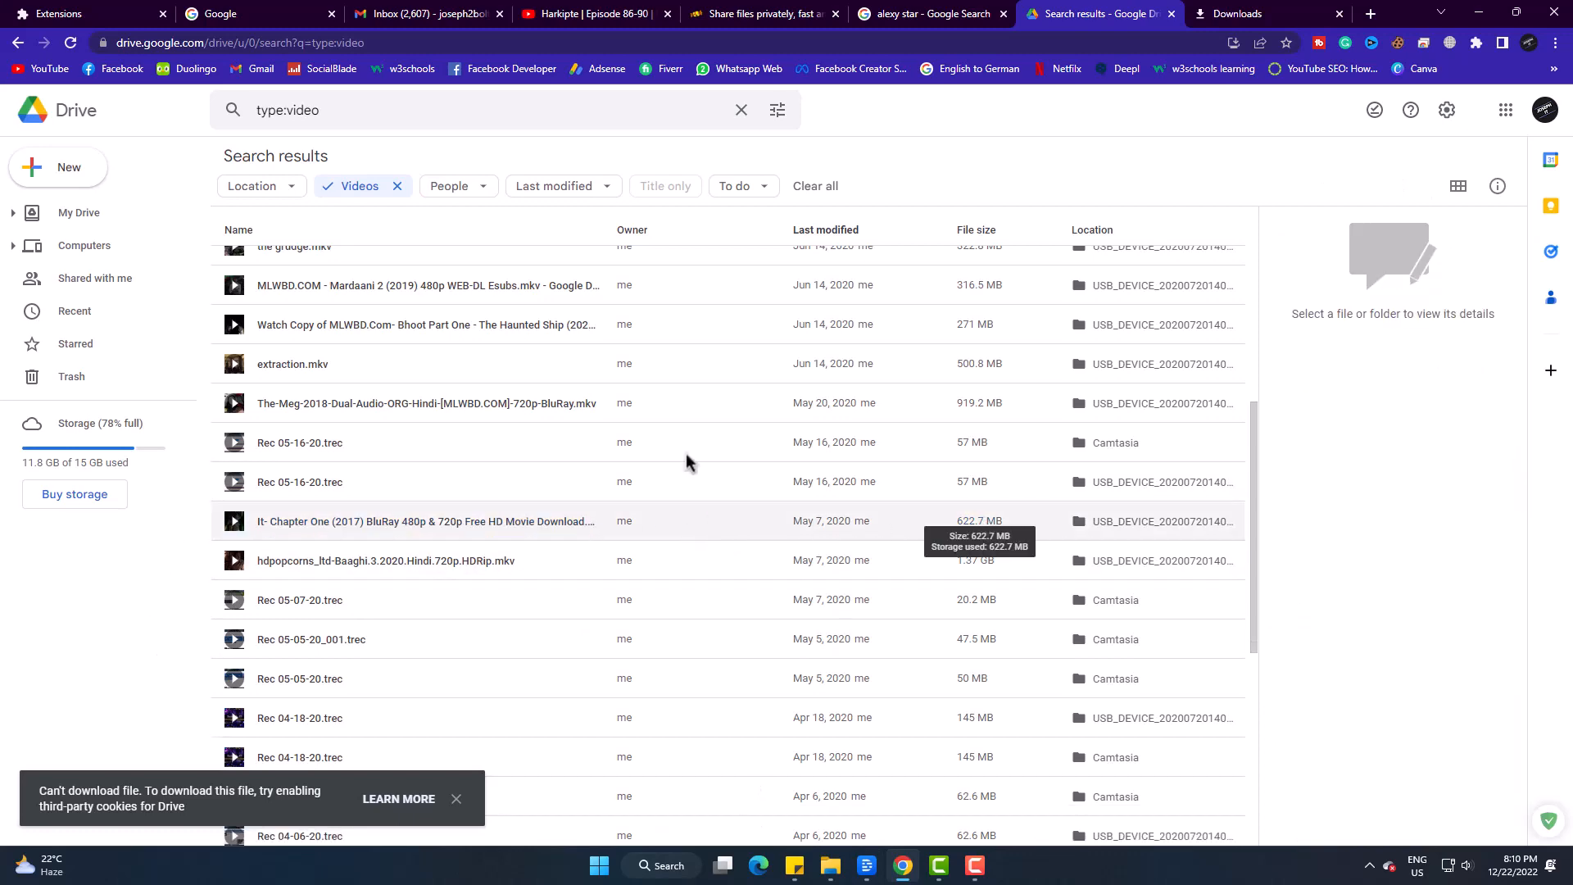
mouse_move(544, 473)
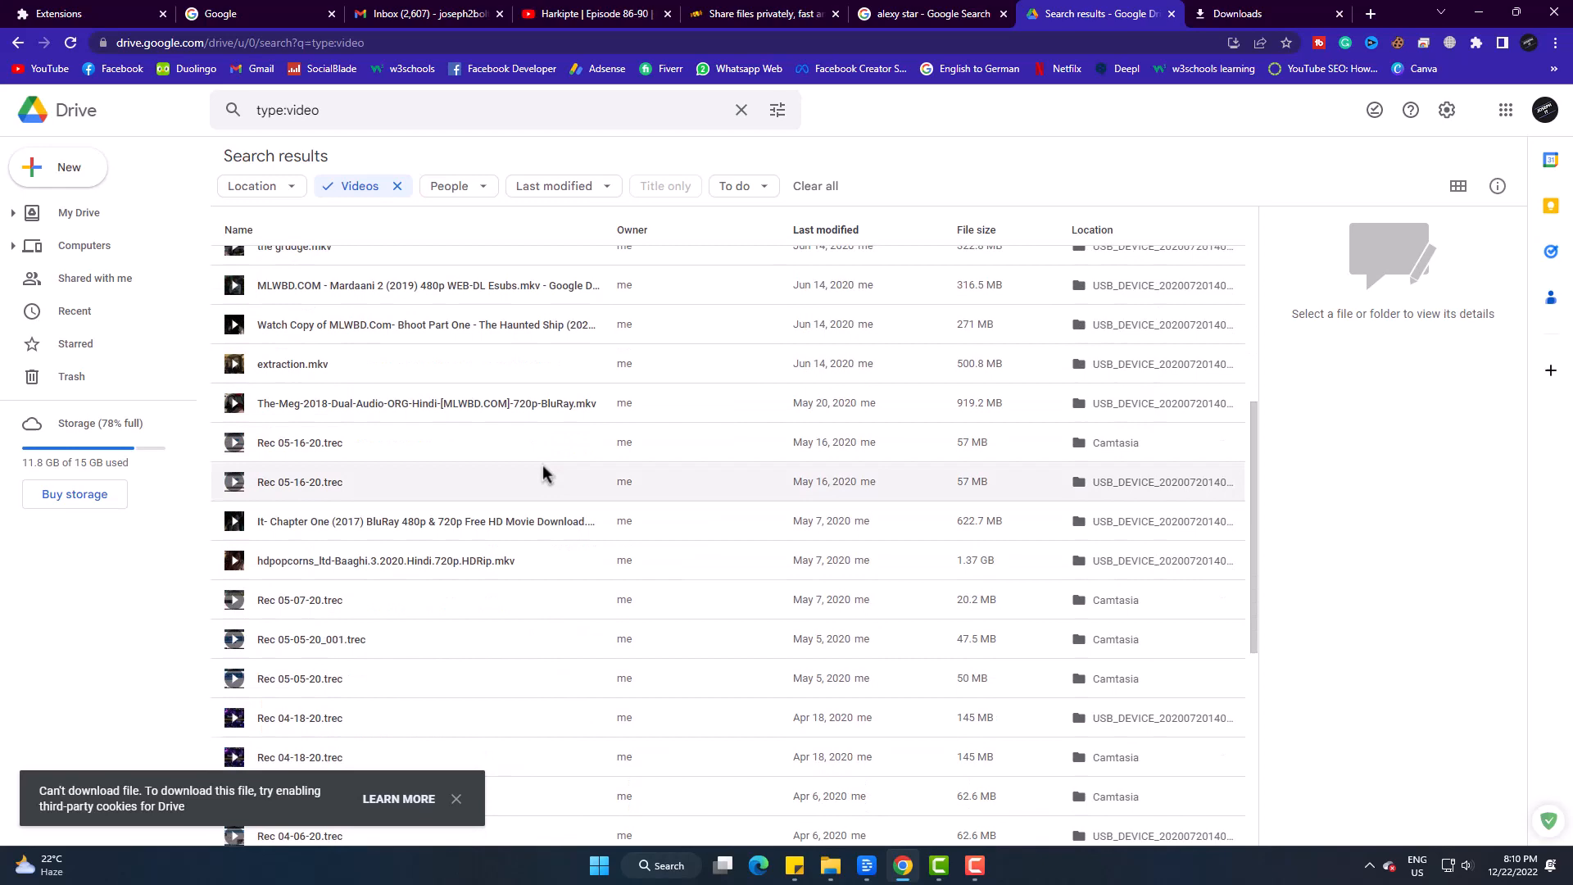
click(426, 521)
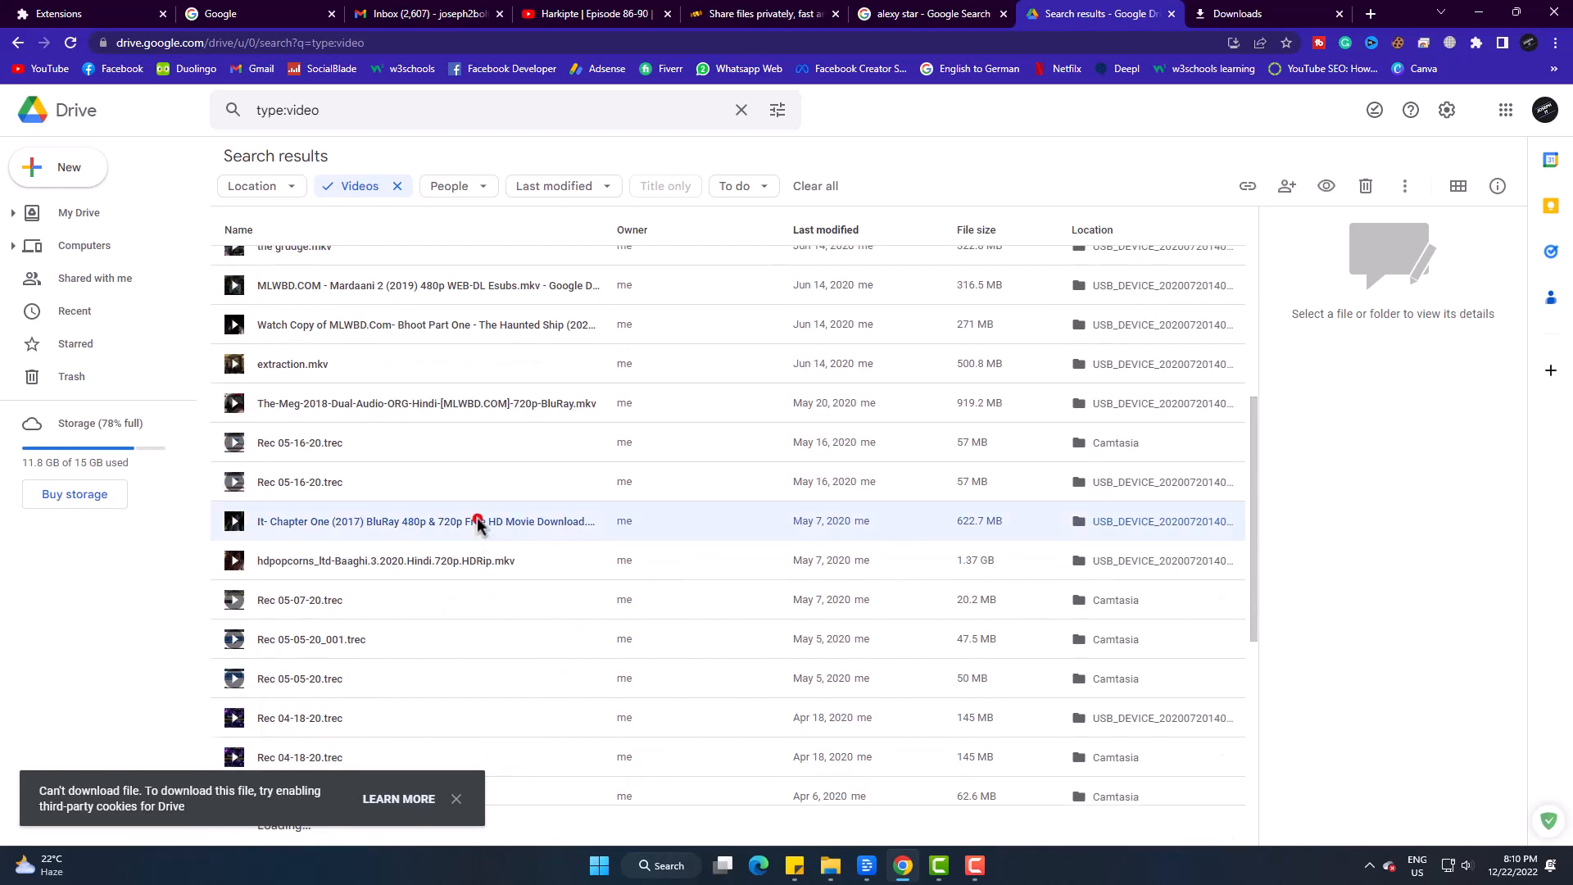
double_click(426, 522)
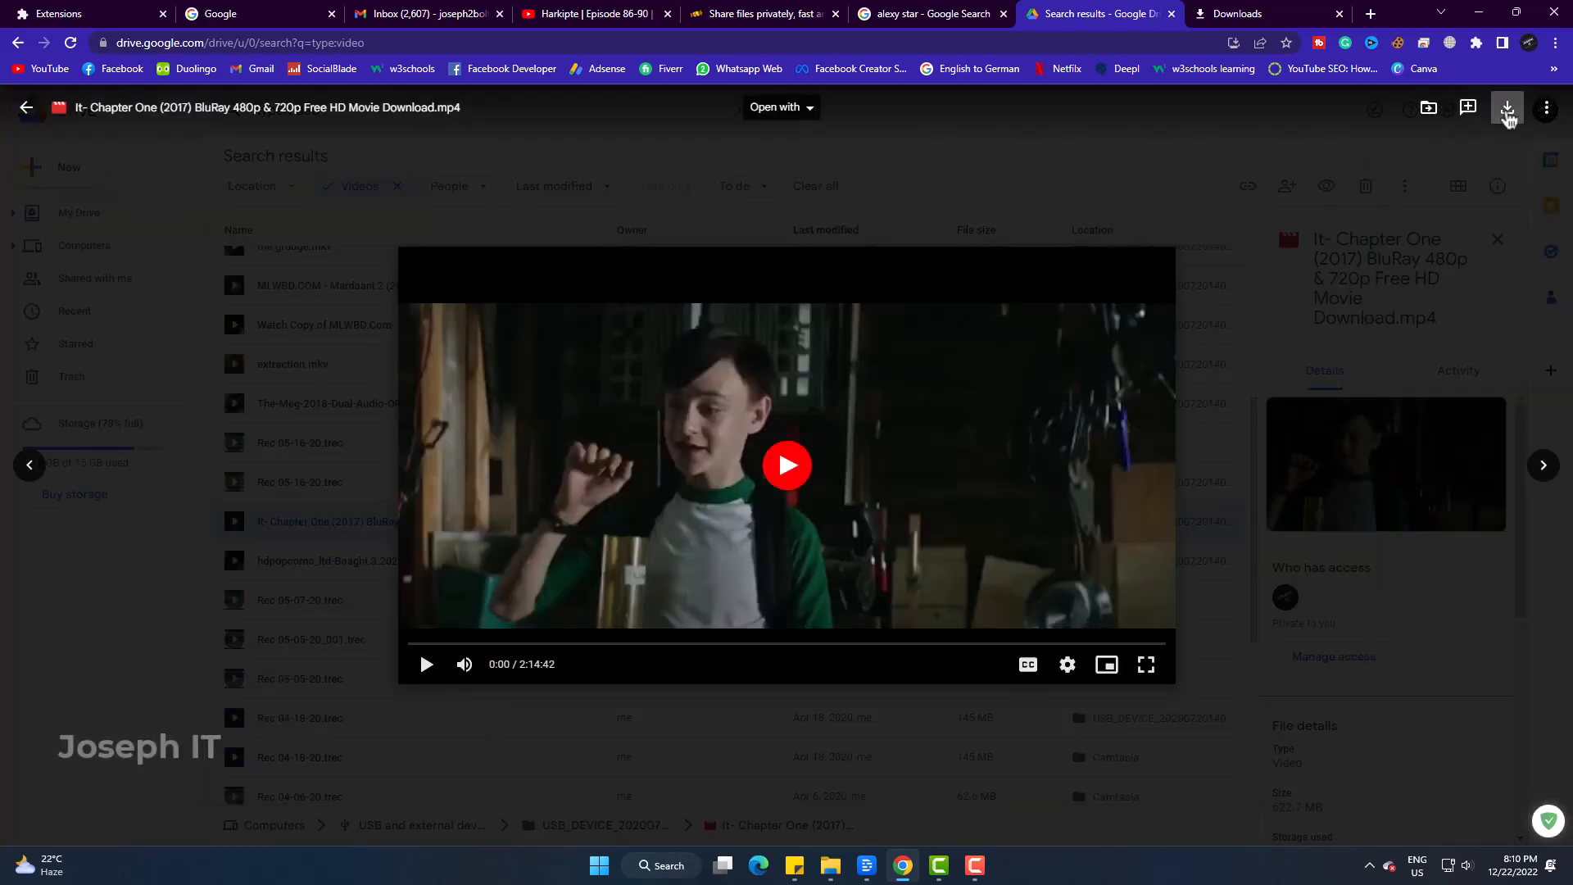
click(1508, 108)
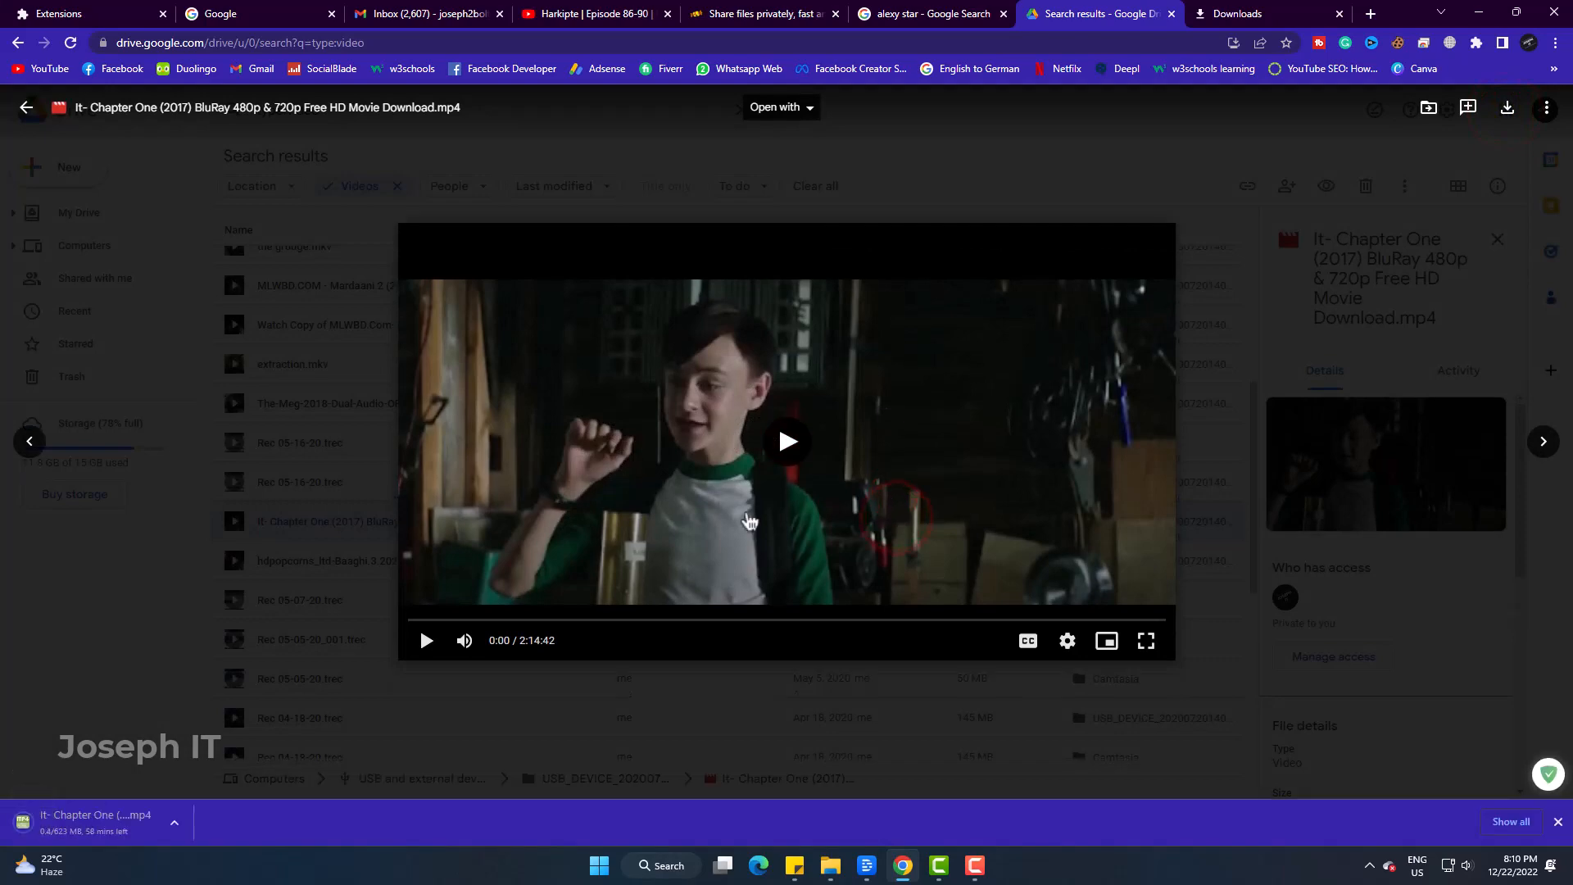
- Pause the video download and switch on the IDM Integration Module extension
click(1267, 13)
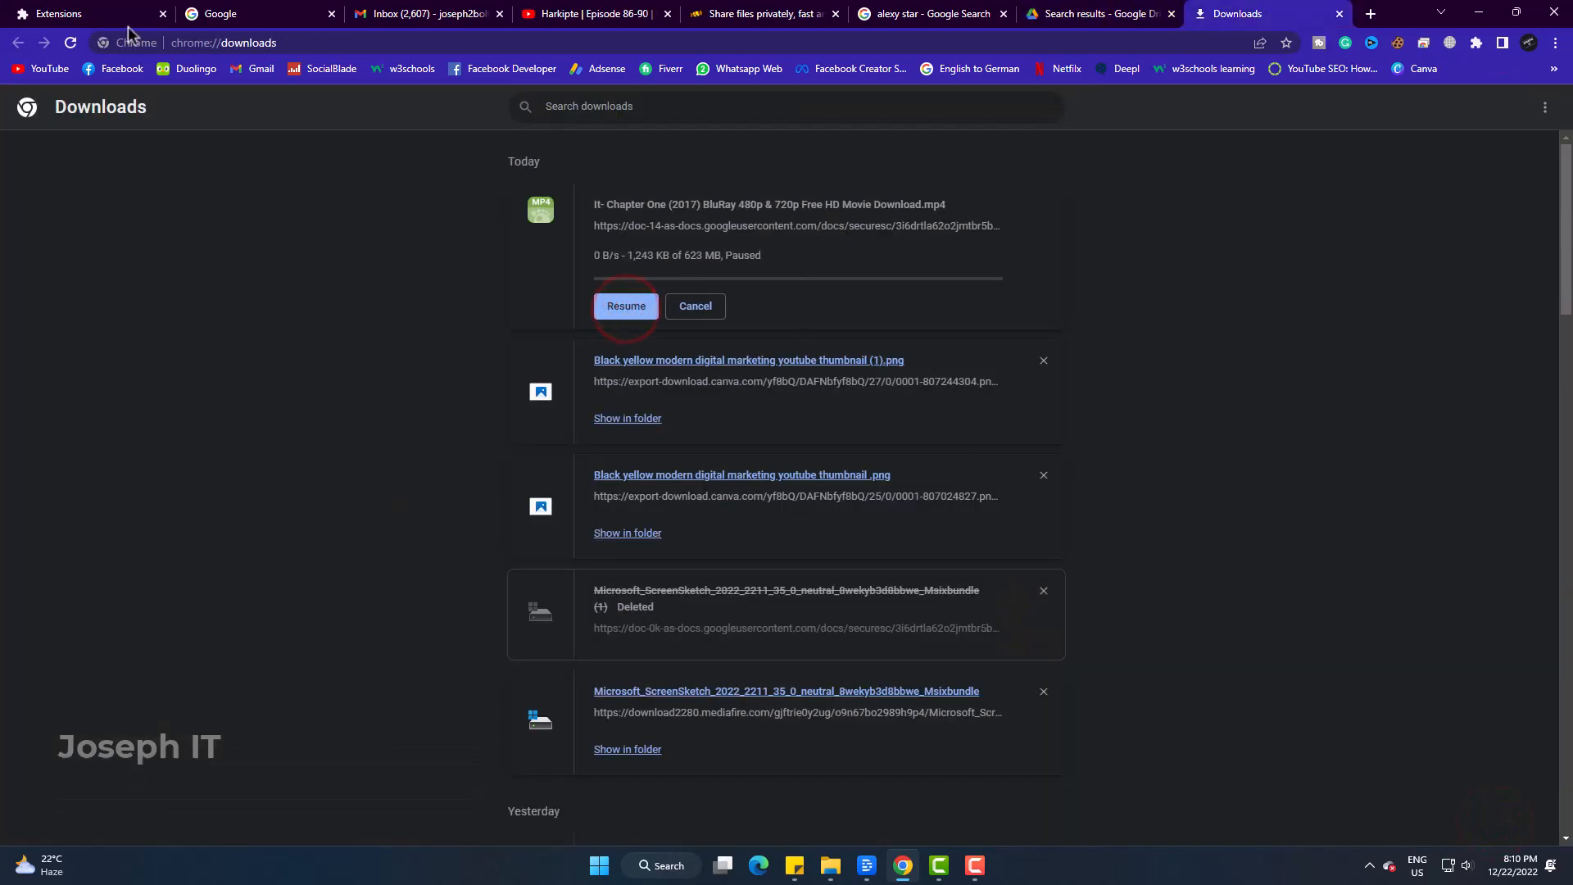
click(81, 13)
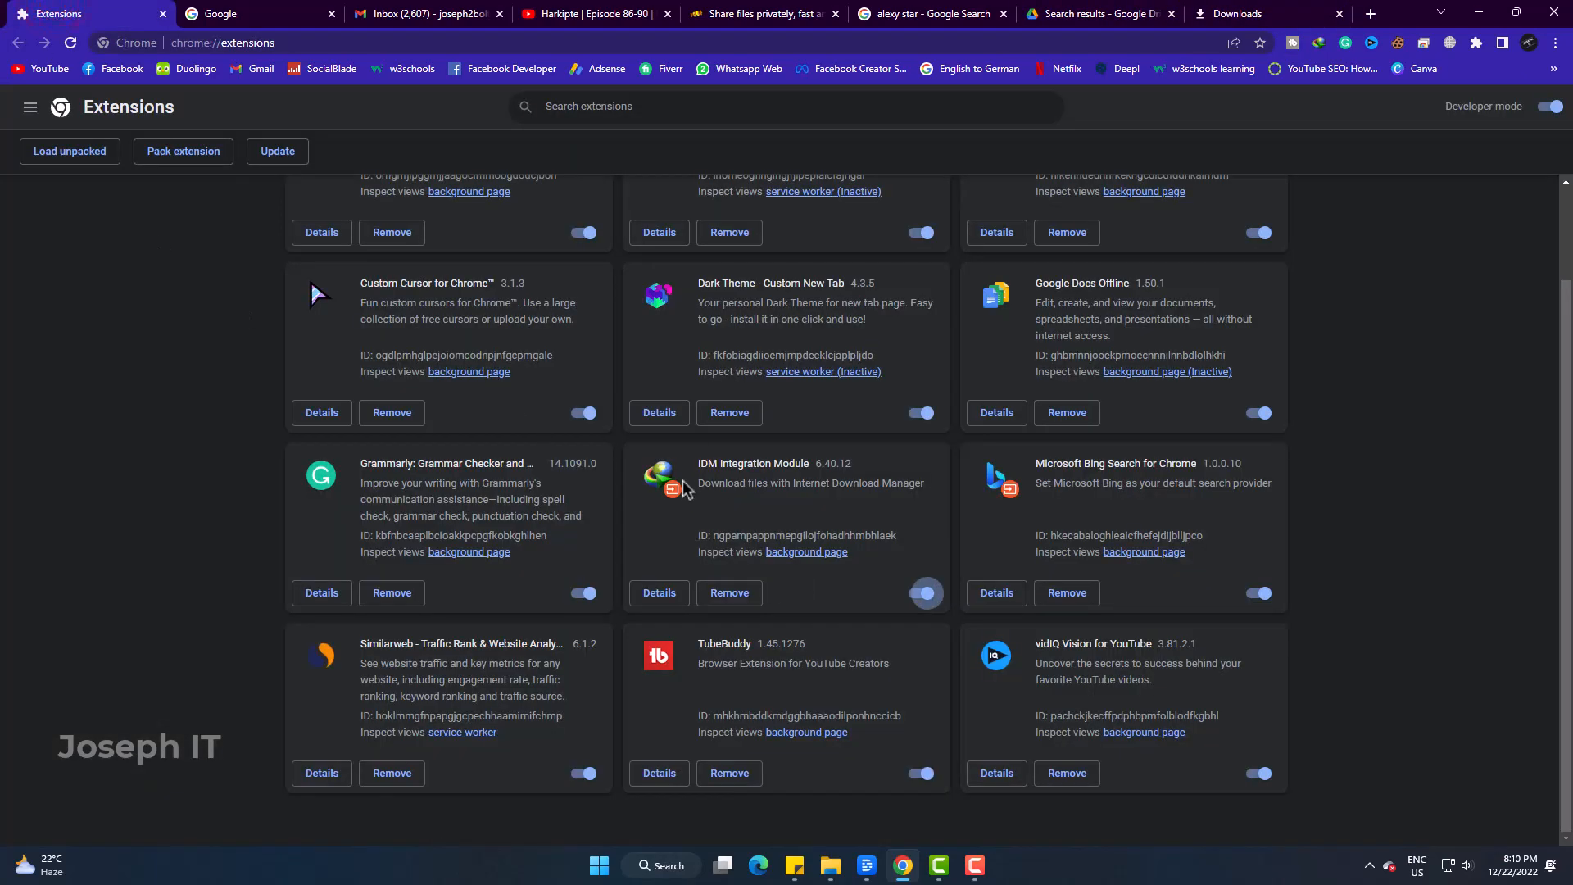
click(919, 594)
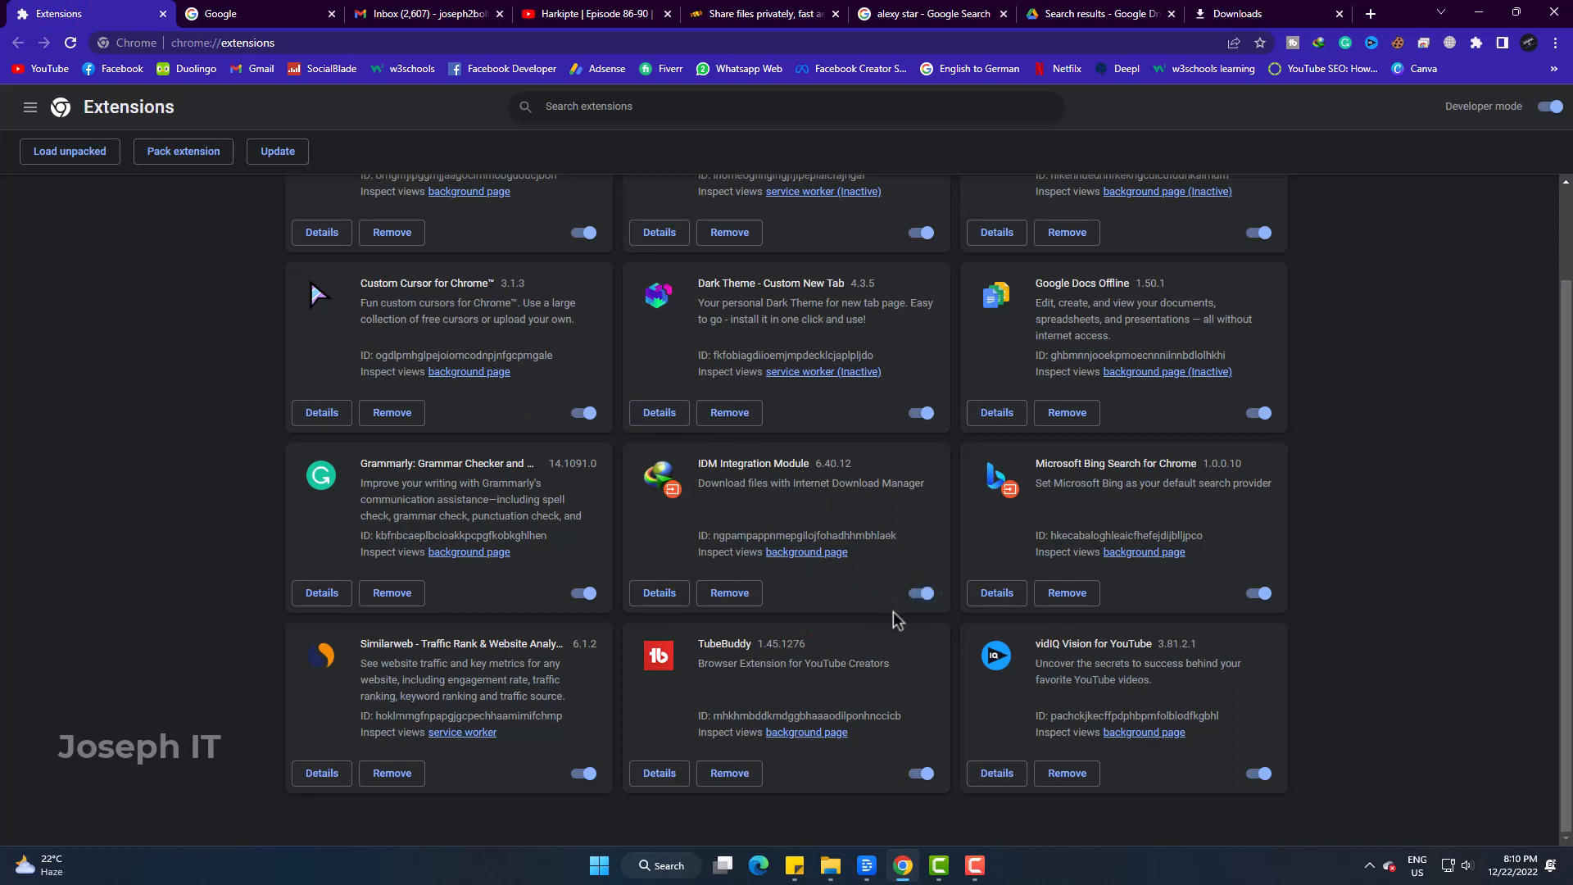
mouse_move(870, 623)
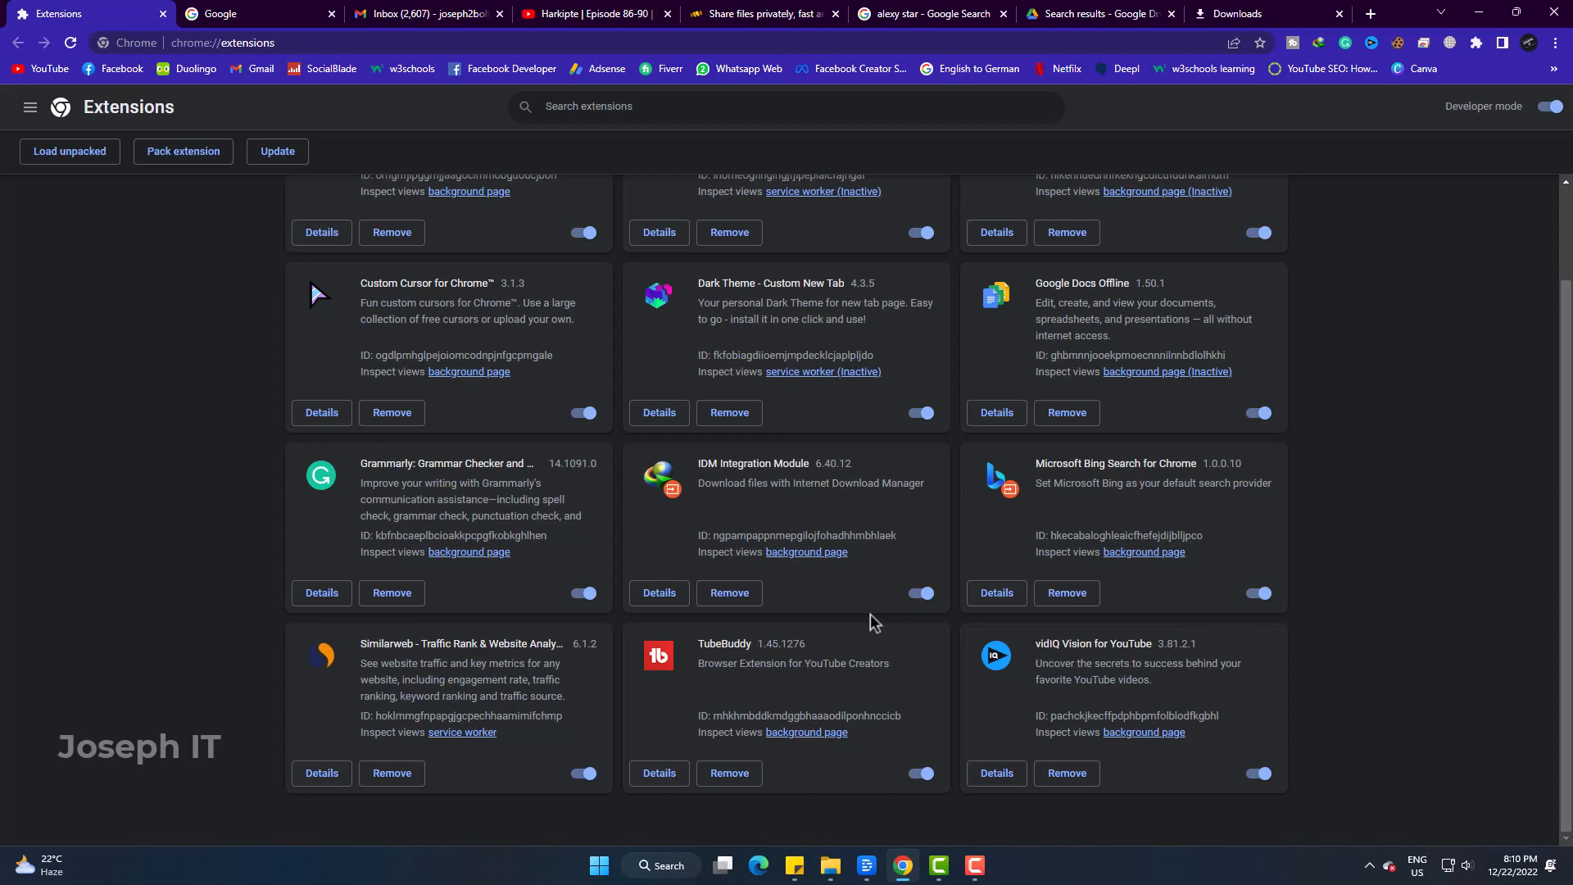
- Transfer the paused download's link to IDM from the downloads list
click(1247, 15)
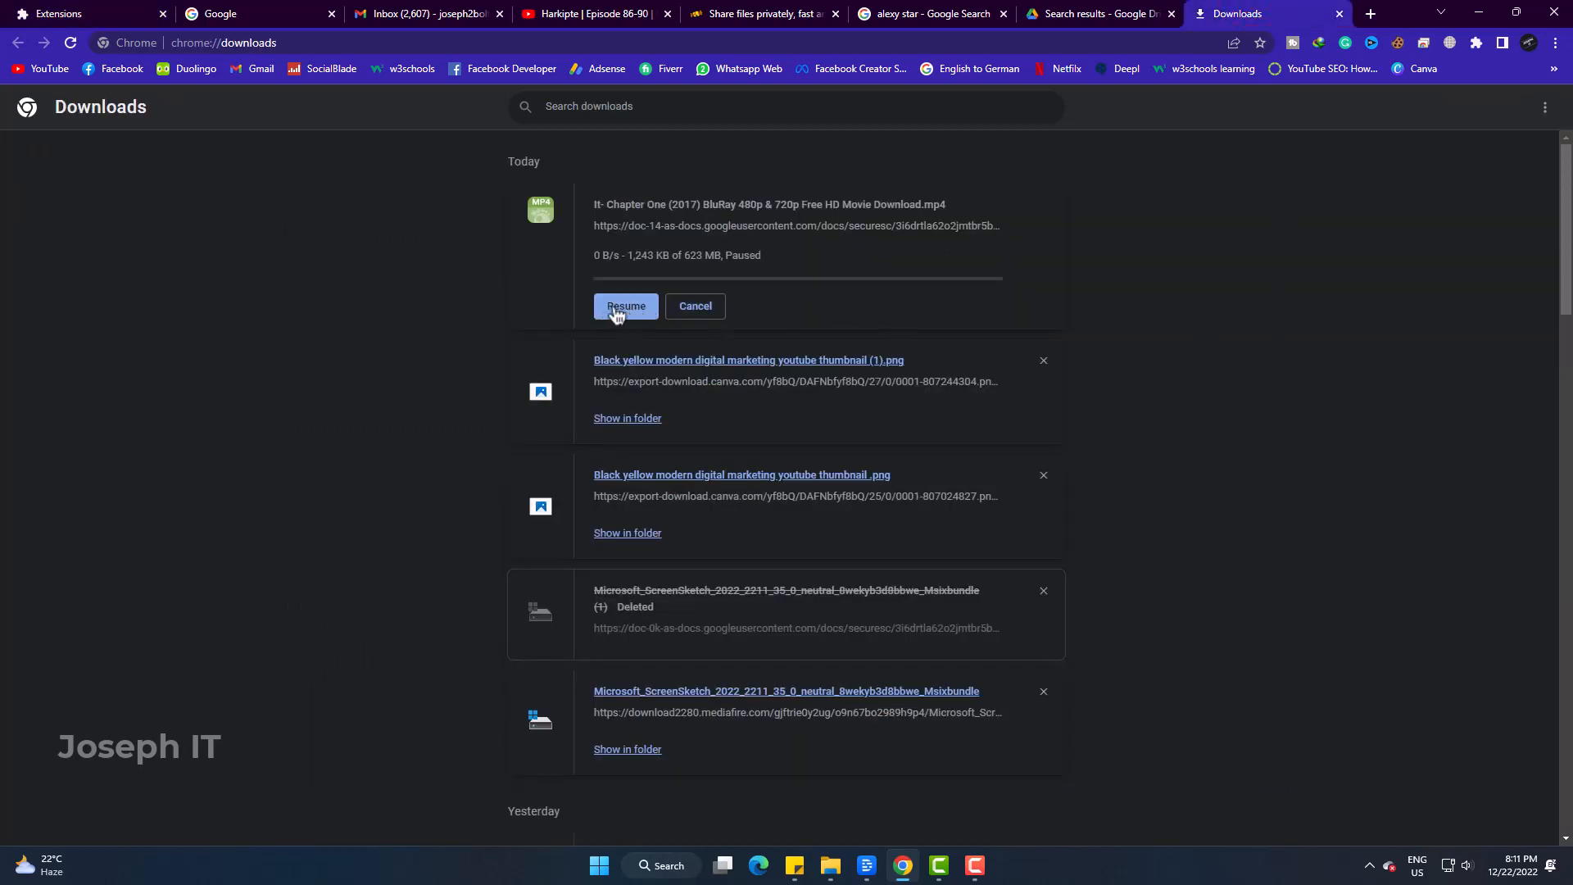
mouse_move(660, 241)
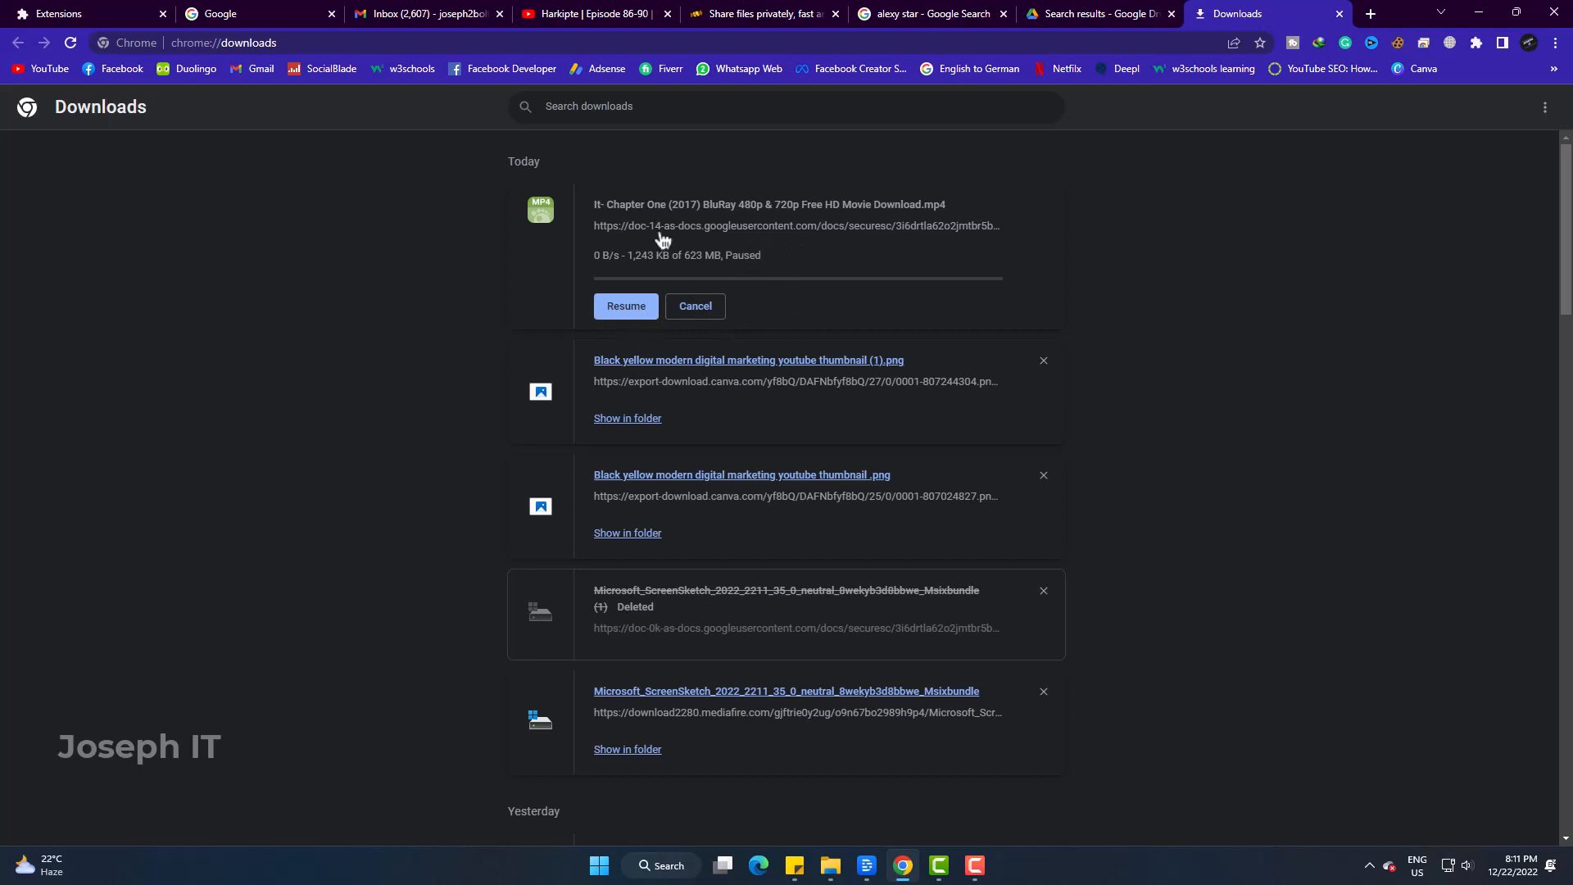
right_click(831, 230)
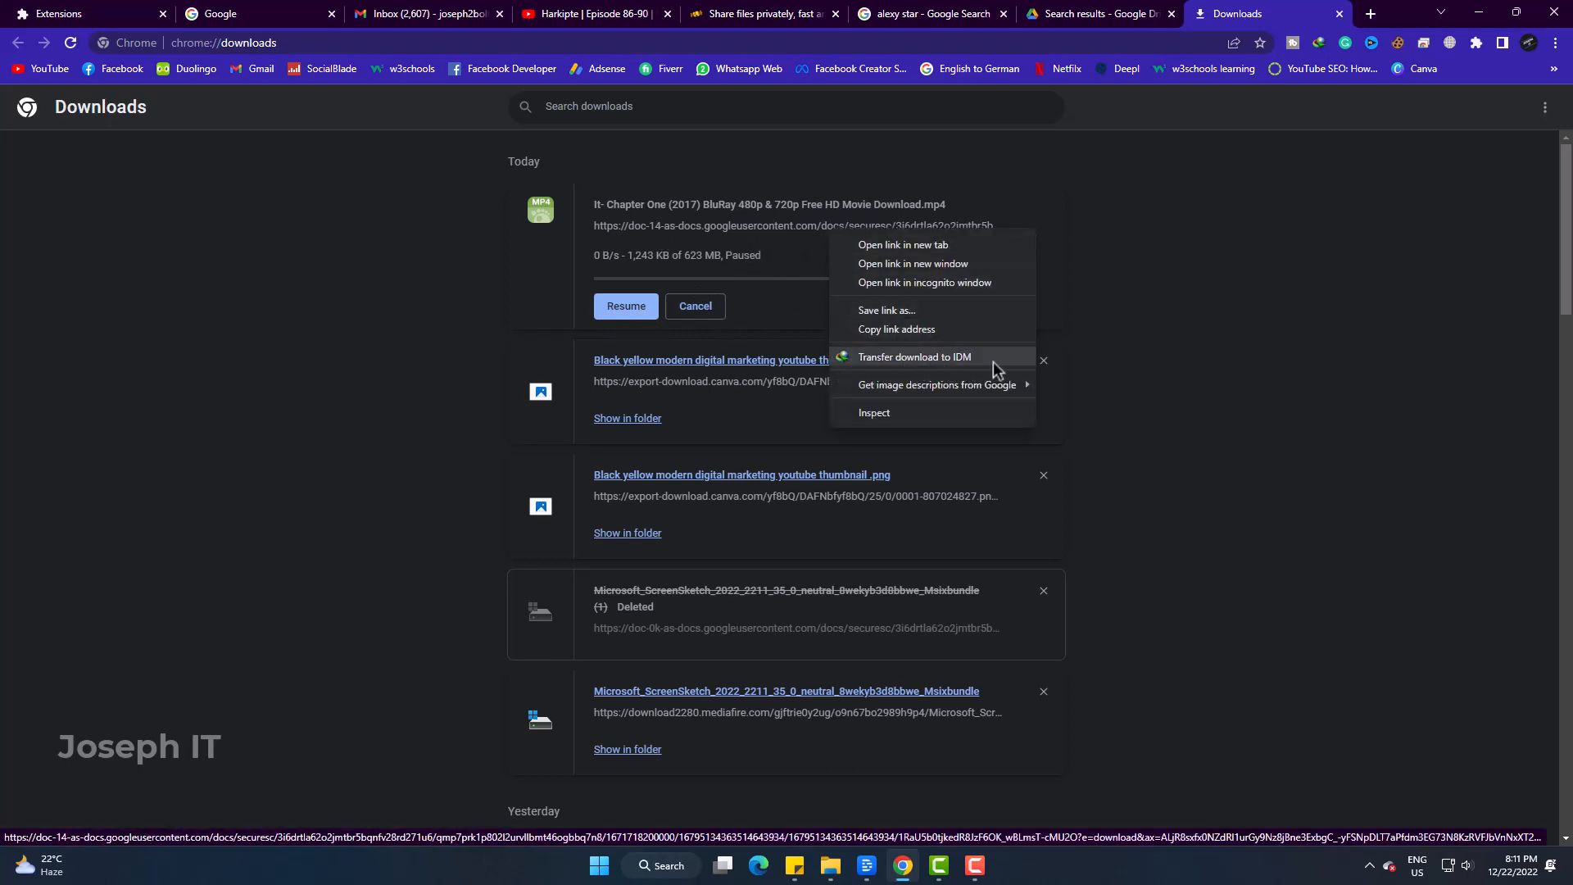
click(914, 355)
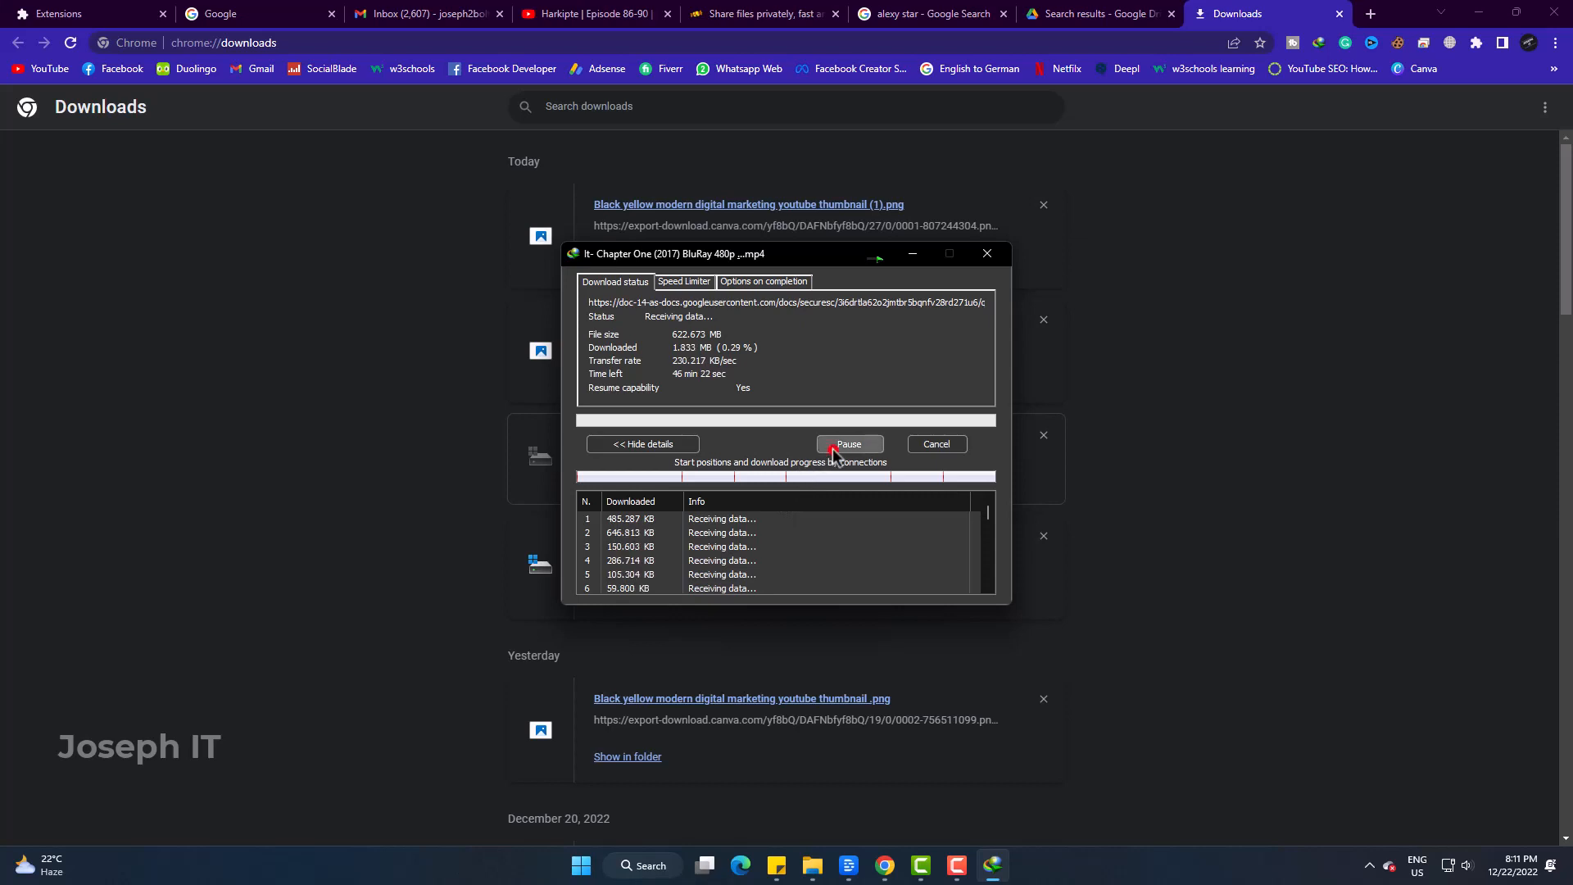
- Pause the 622 MB download in IDM's progress dialog, then resume it to reconnect
click(849, 448)
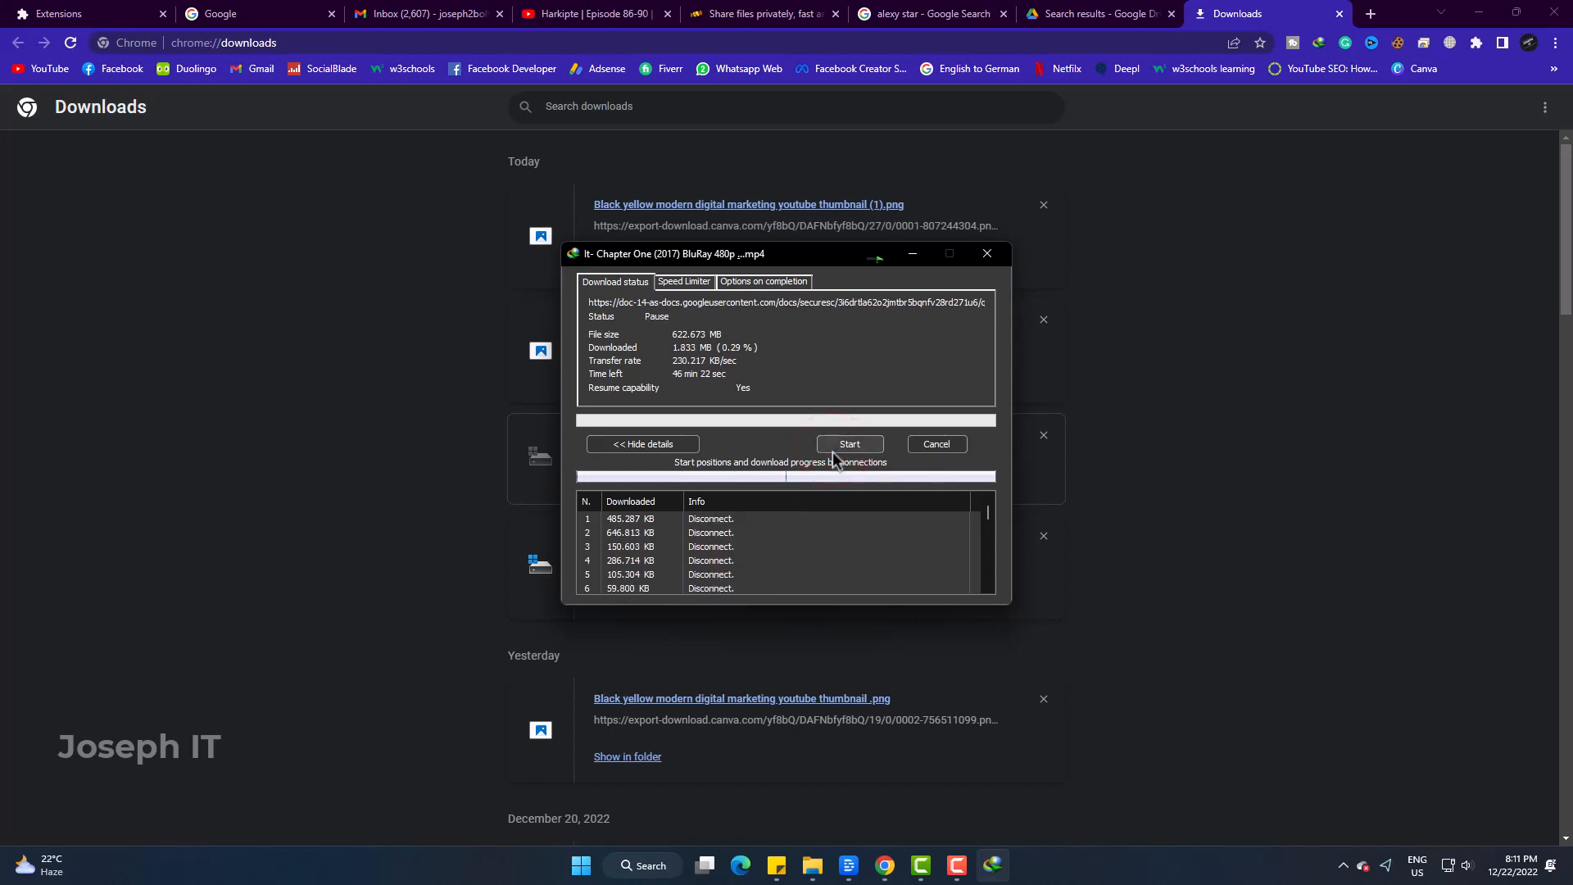
click(849, 452)
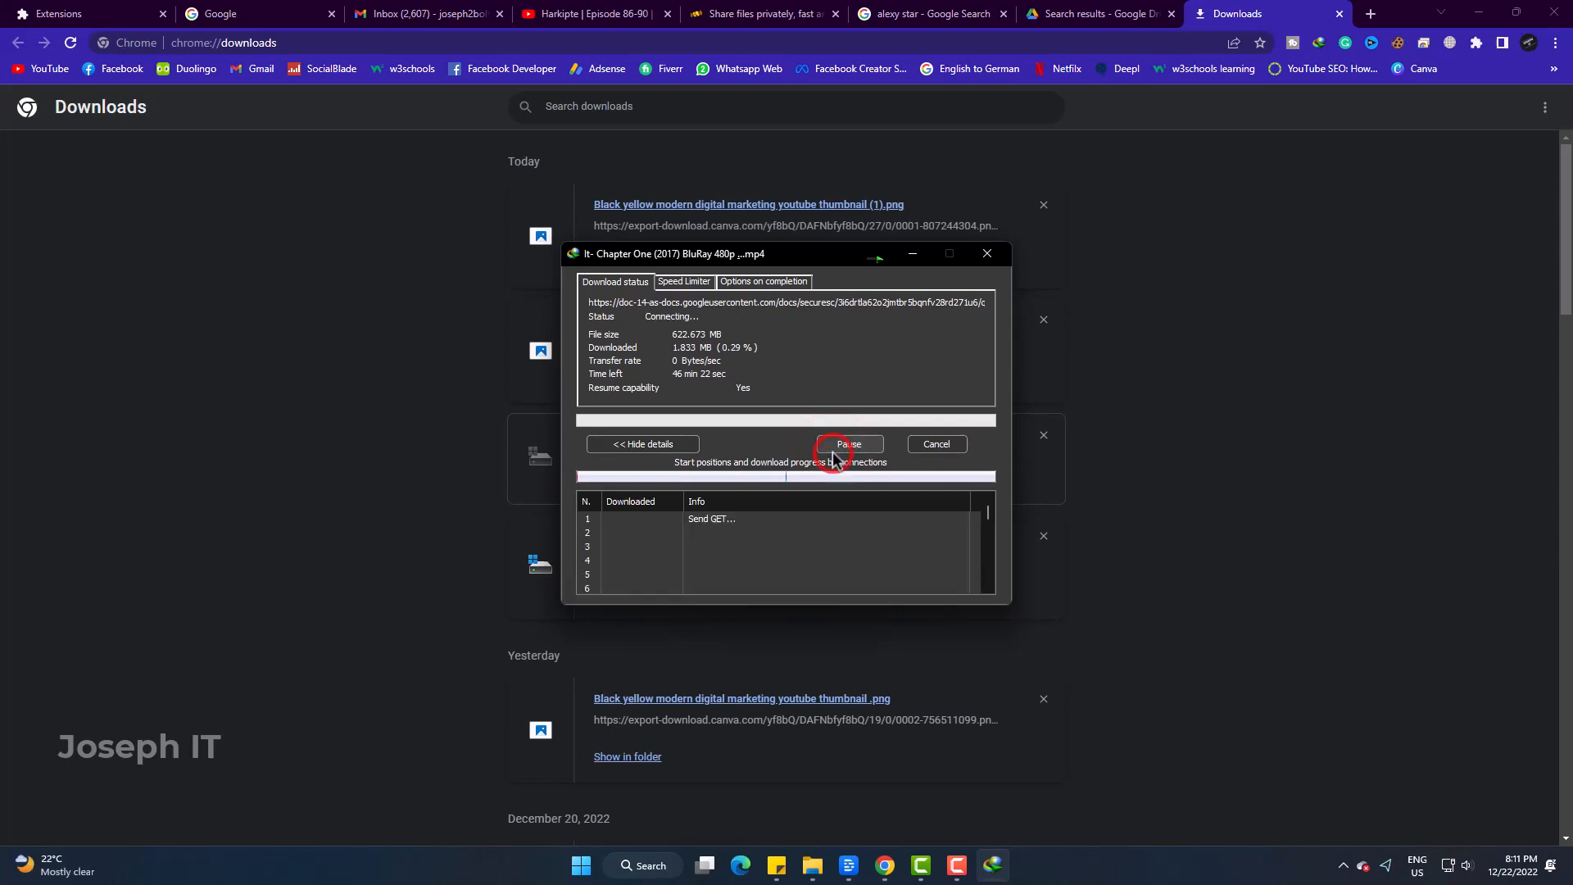